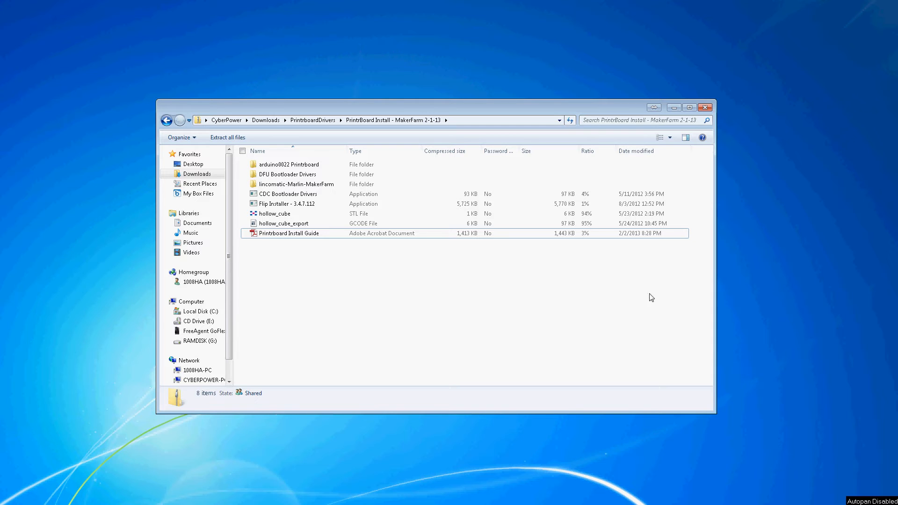
# - Select the Printrboard Install Guide PDF among the MakerFarm 2-1-13 install files
pyautogui.click(289, 233)
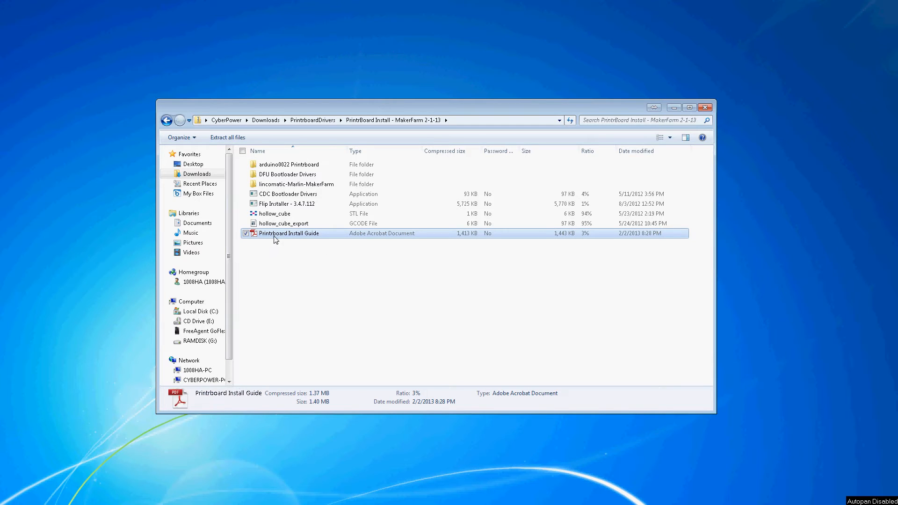
# - Open the Printrboard Install Guide and browse pages 5–8, ending on page 6 (CDC Bootloader firmware)
pyautogui.doubleClick(289, 233)
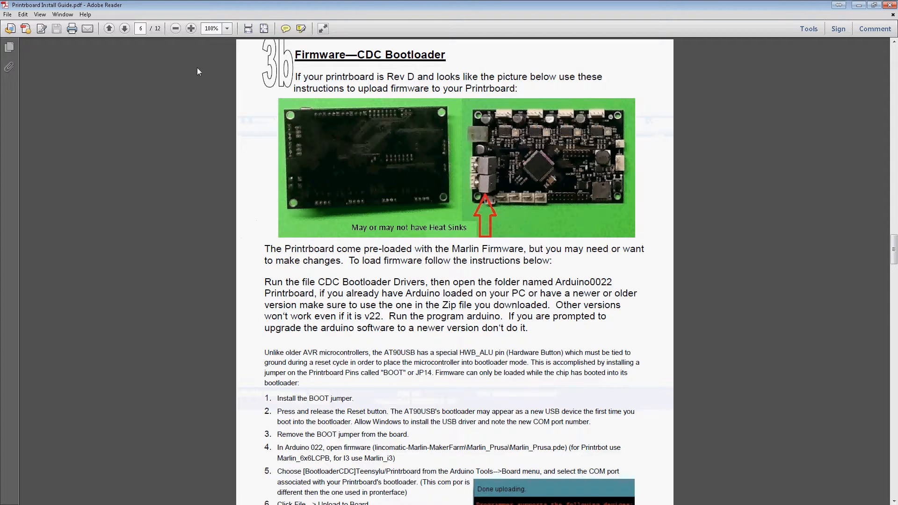
pyautogui.click(109, 29)
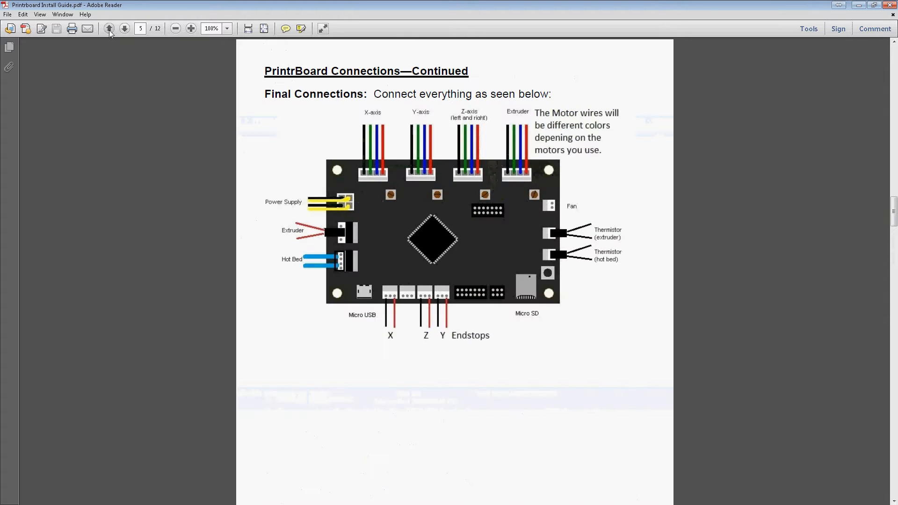
pyautogui.click(124, 28)
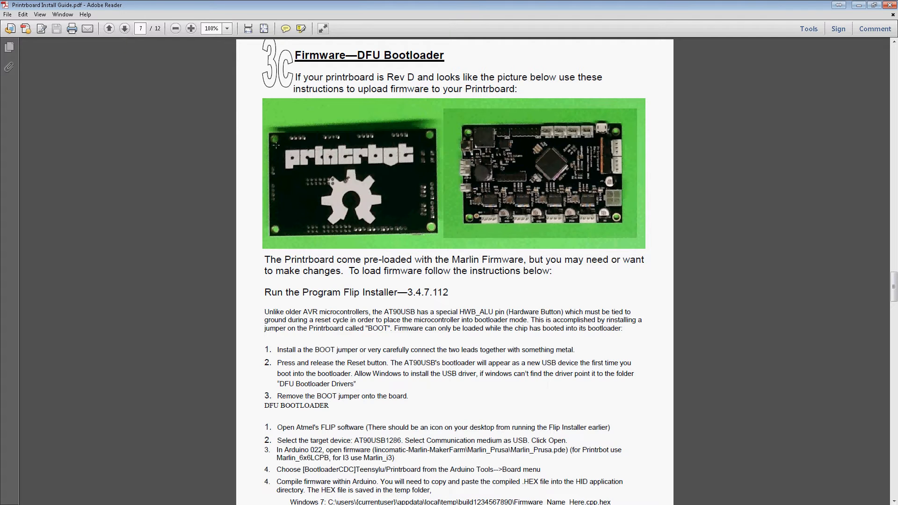
pyautogui.moveTo(352, 59)
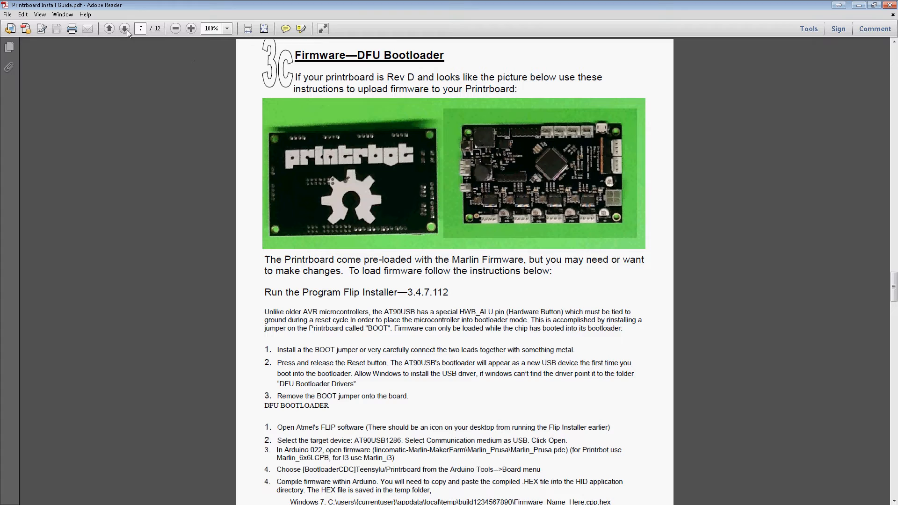
pyautogui.click(123, 29)
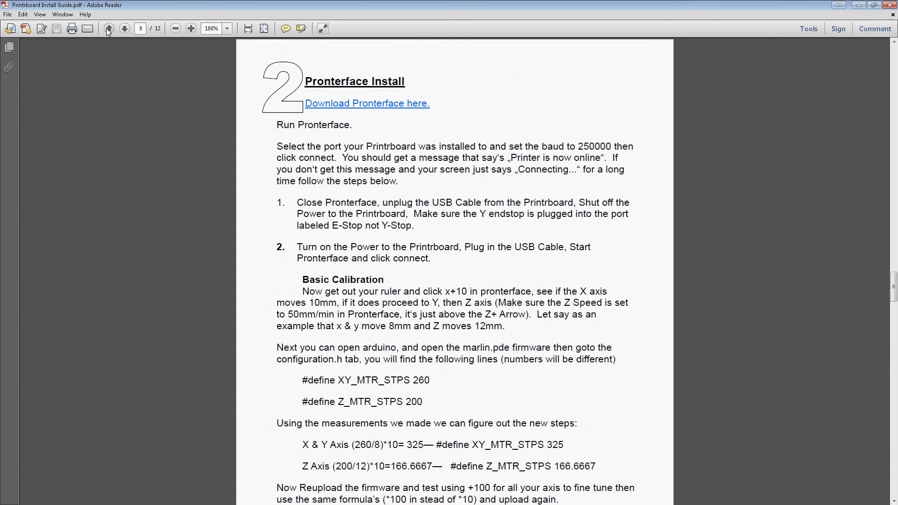
pyautogui.click(108, 29)
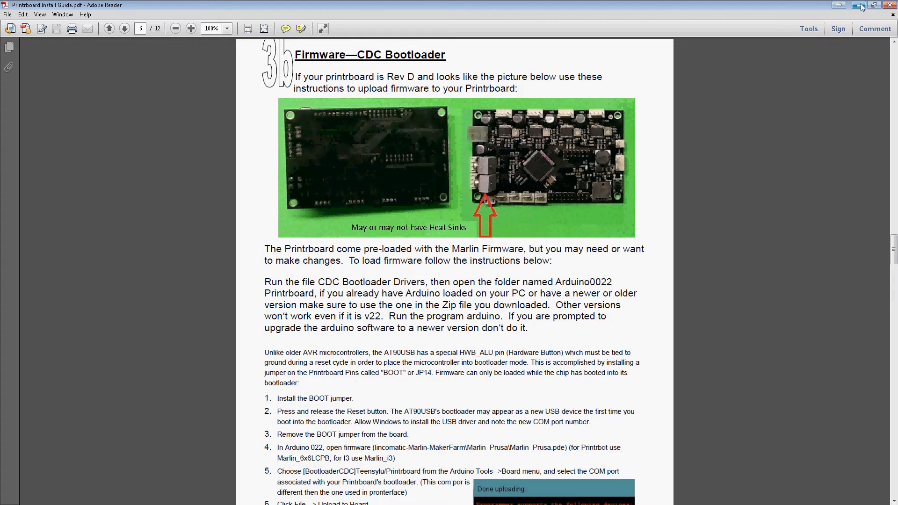
# - Minimize Reader, select the CDC Bootloader Drivers installer, and locate USB Serial on COM22
pyautogui.click(857, 5)
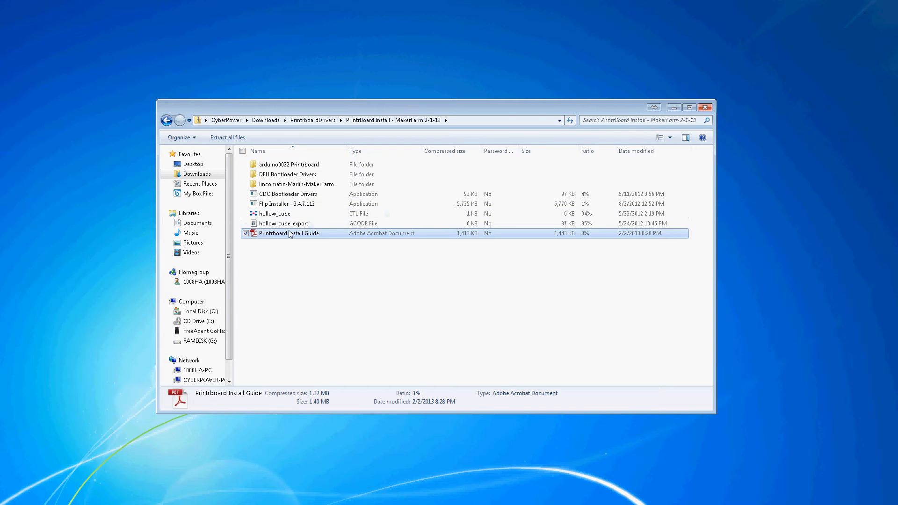
pyautogui.click(288, 194)
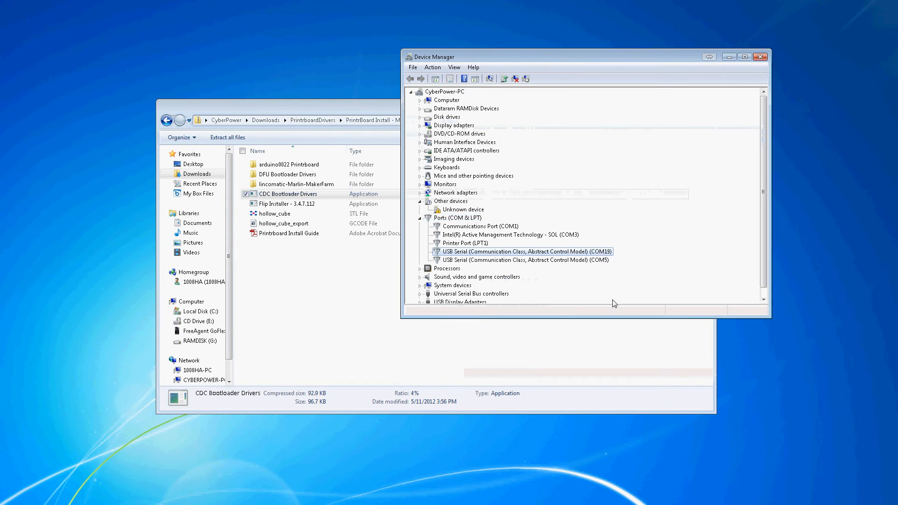
pyautogui.moveTo(637, 67)
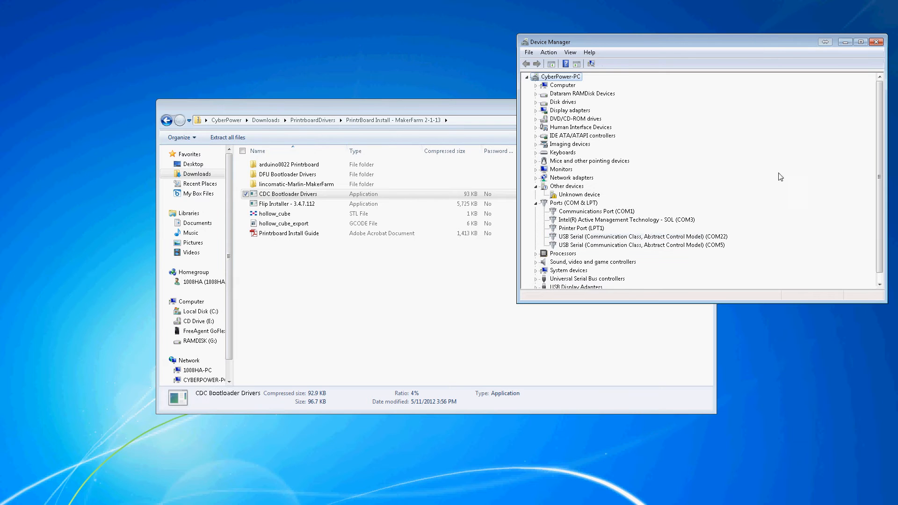
pyautogui.click(636, 236)
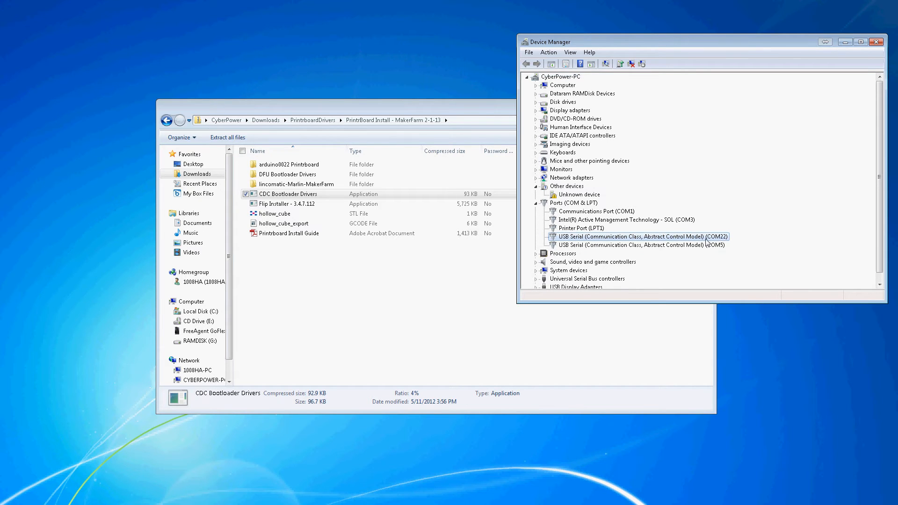
pyautogui.moveTo(687, 243)
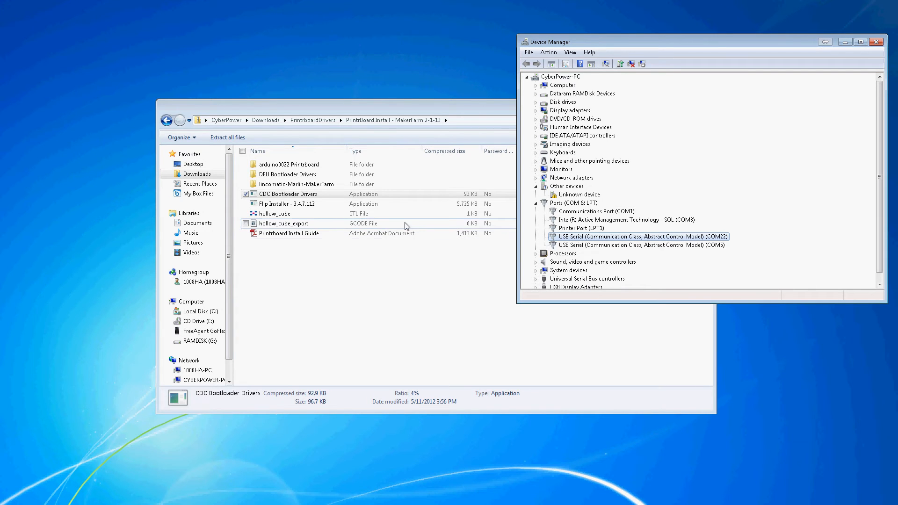
# - Open arduino0822 Printrboard and the extracted arduino-0022 folder, selecting the arduino application
pyautogui.click(288, 164)
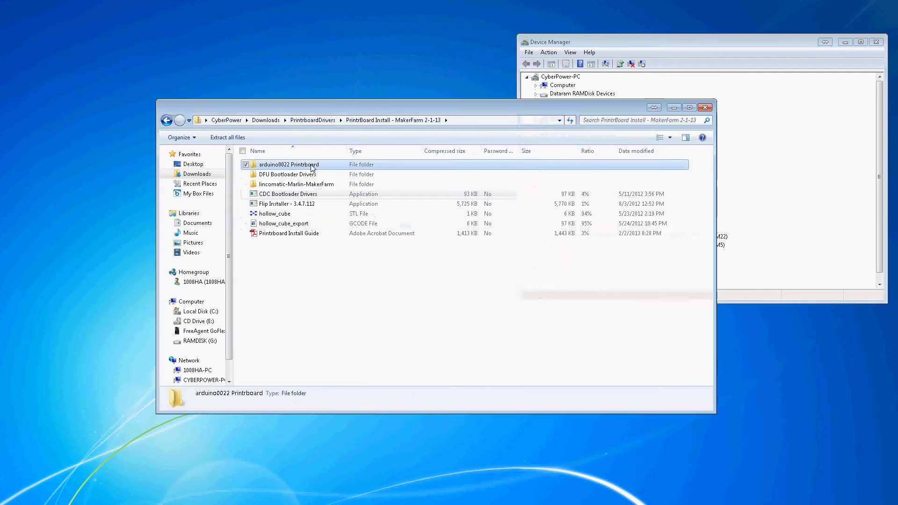
pyautogui.doubleClick(288, 164)
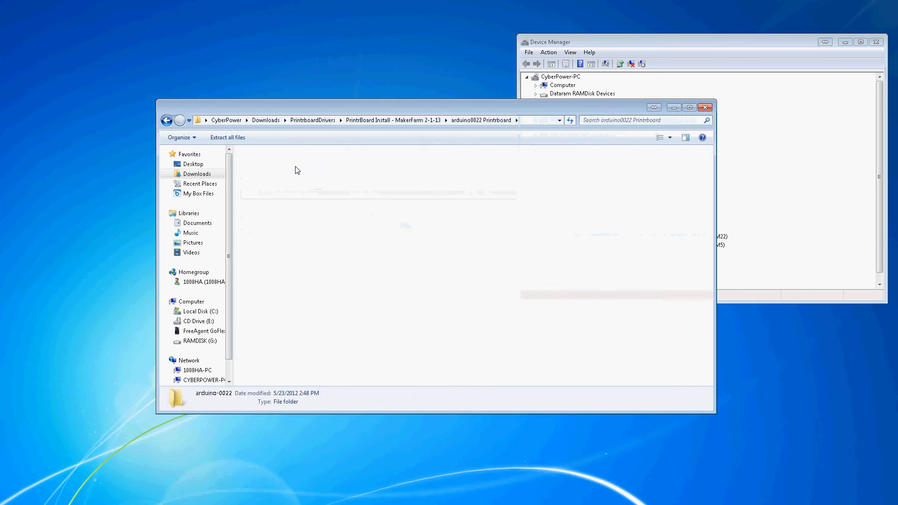
pyautogui.doubleClick(267, 253)
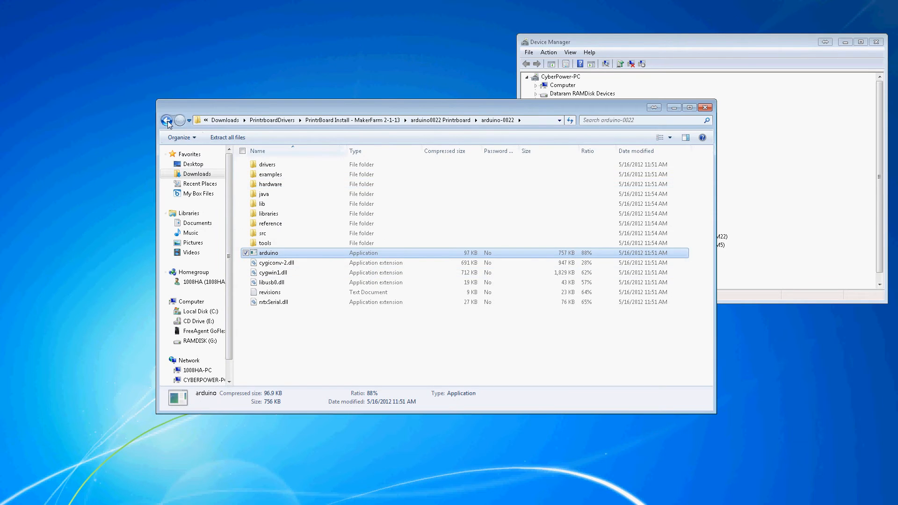
pyautogui.click(167, 120)
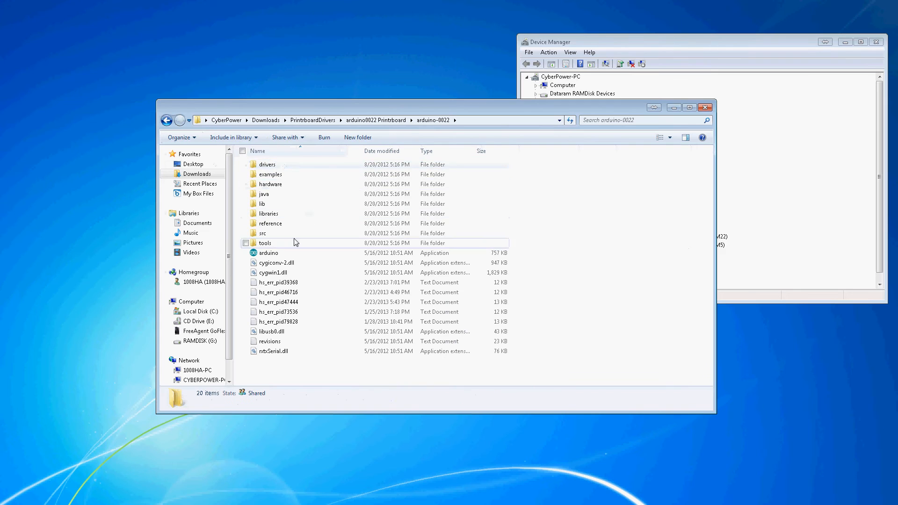
pyautogui.click(268, 253)
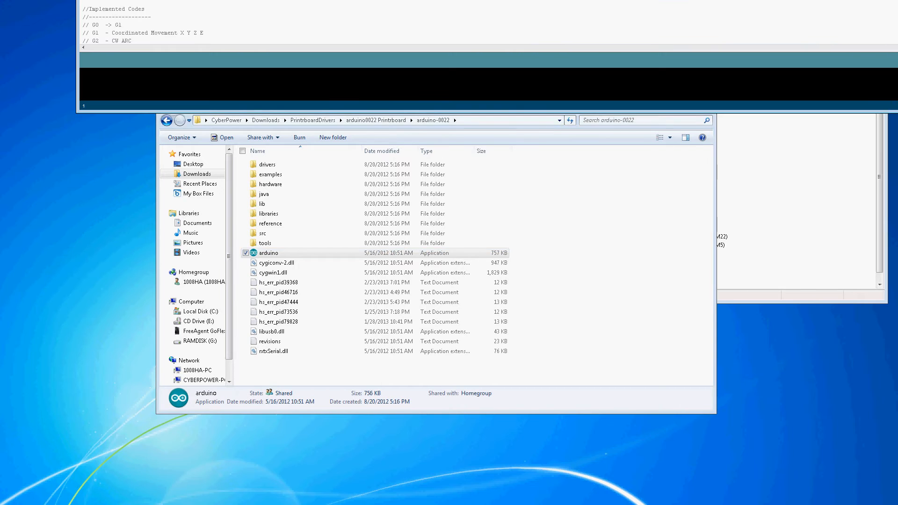
# - Launch Arduino 0022 with port COM22 and board [BootloaderCDC]Teensylu/Printrboard
pyautogui.doubleClick(268, 253)
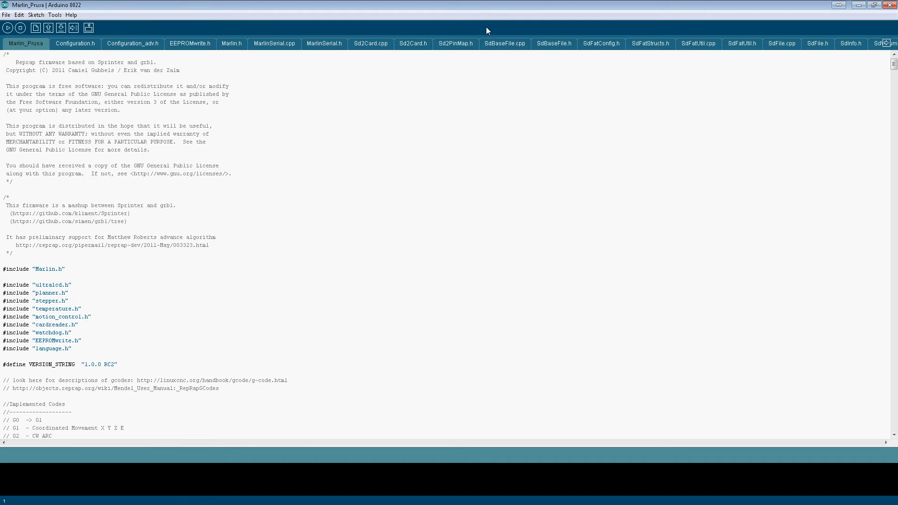
pyautogui.moveTo(123, 97)
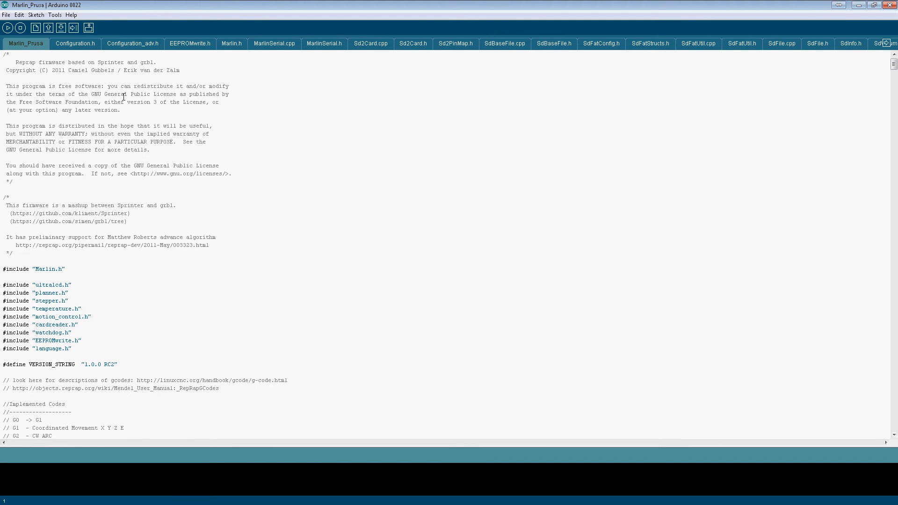
pyautogui.click(55, 15)
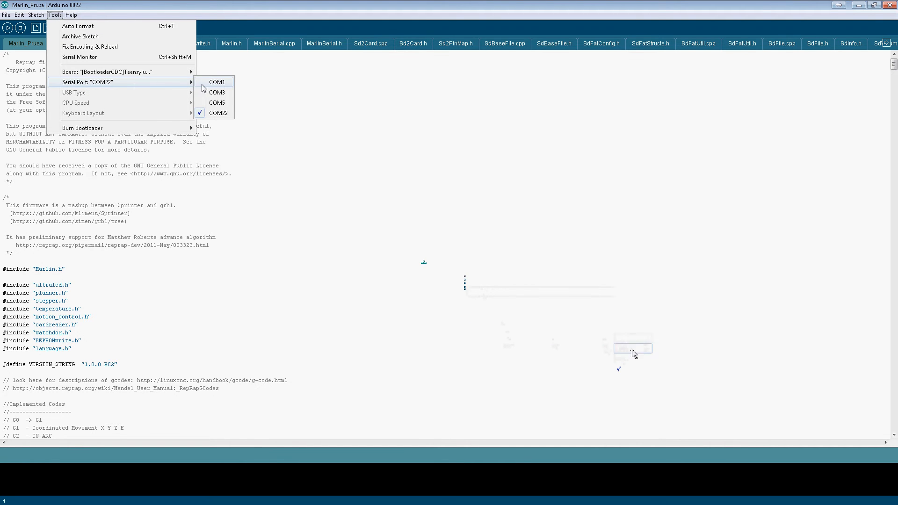
pyautogui.moveTo(219, 113)
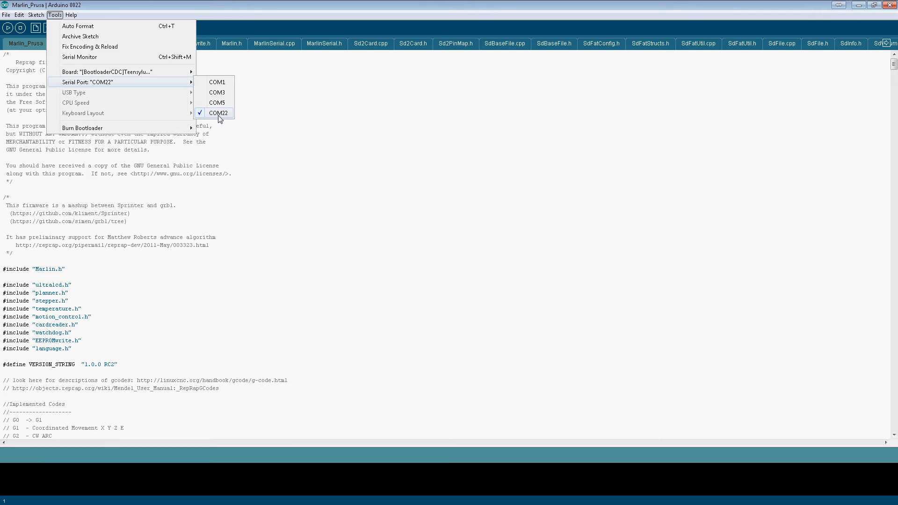
pyautogui.click(219, 112)
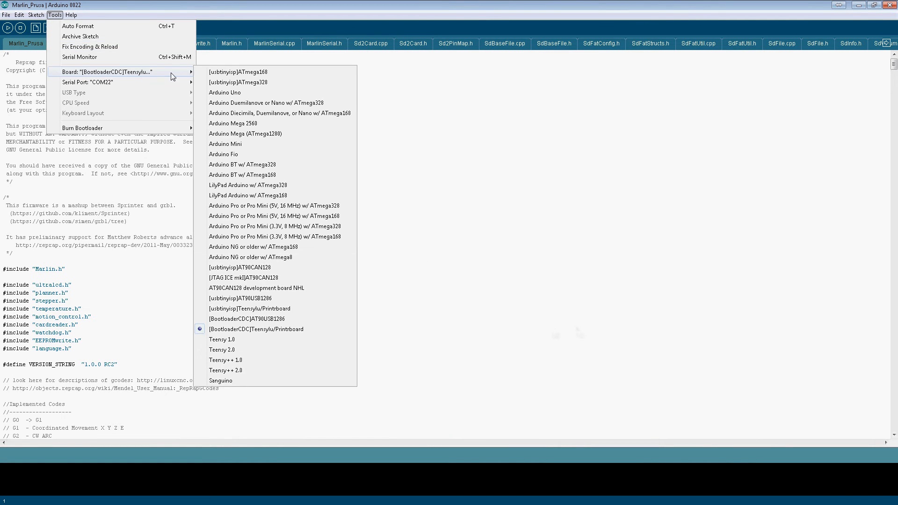
pyautogui.moveTo(255, 329)
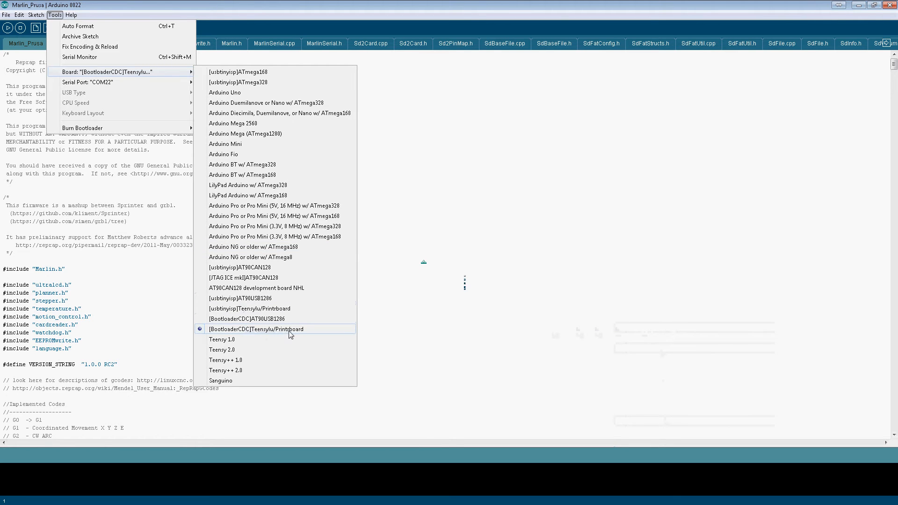
pyautogui.click(258, 329)
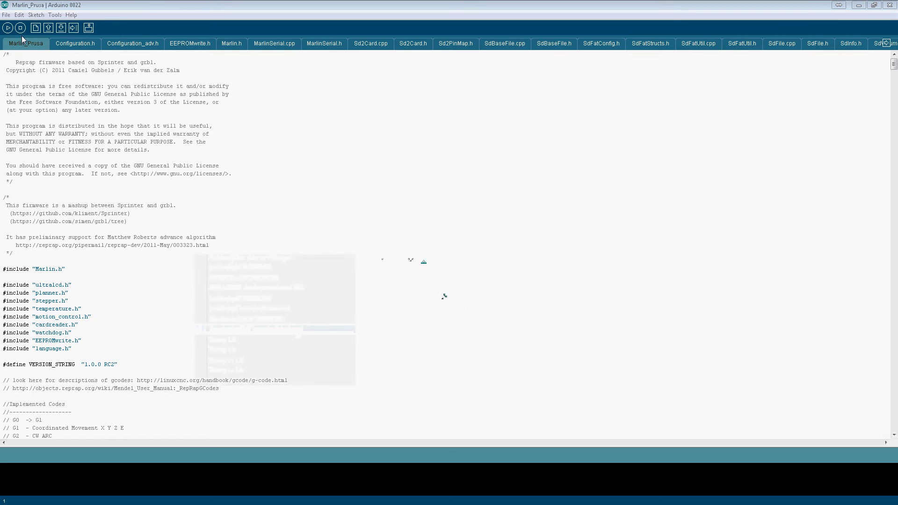
# - Open Marlin_Prusa.pde from the lincomatic-Marlin-MakerFarm Marlin_Prusa folder
pyautogui.click(35, 28)
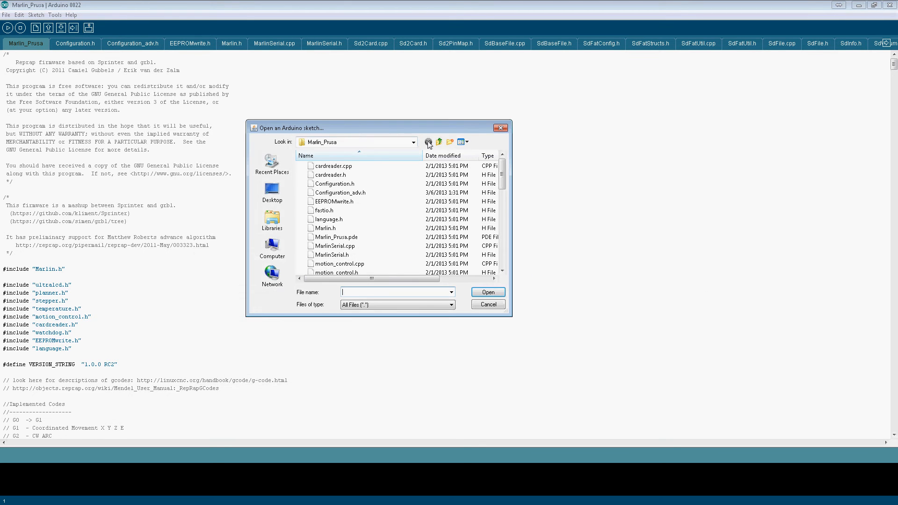
pyautogui.click(439, 141)
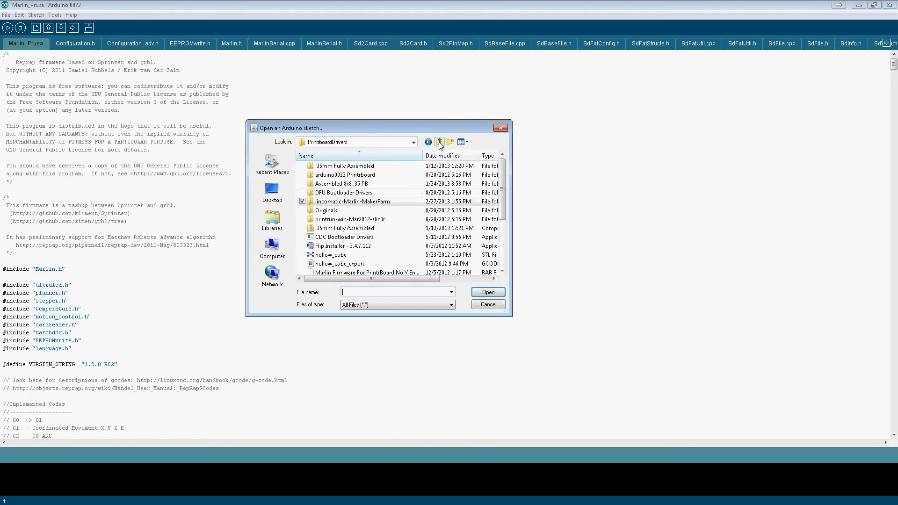
pyautogui.doubleClick(353, 201)
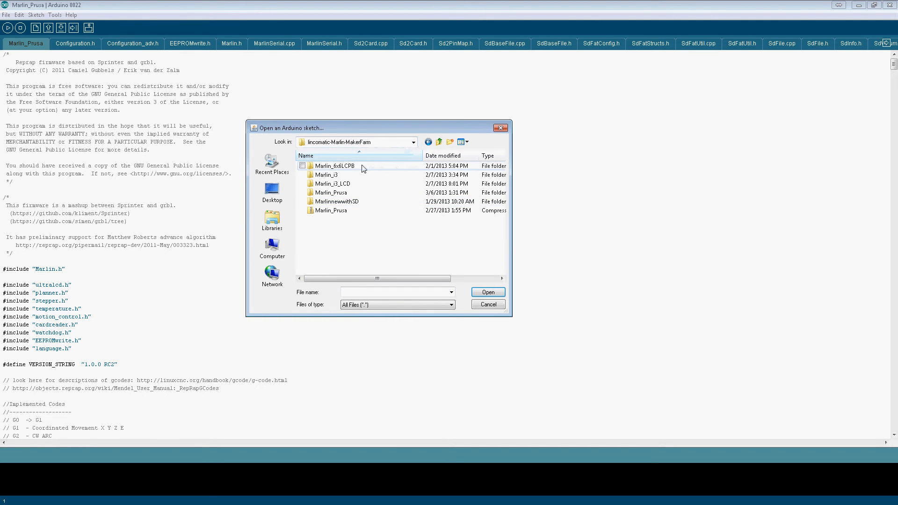
pyautogui.moveTo(337, 210)
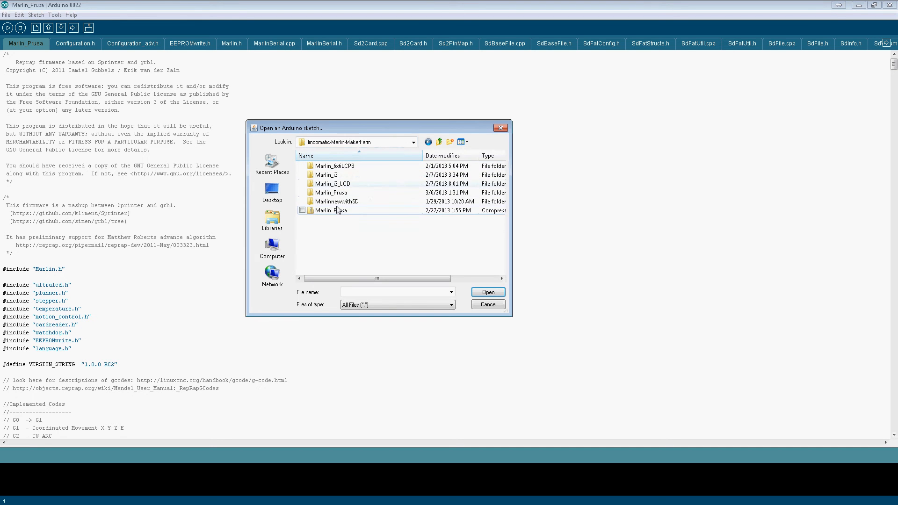
pyautogui.moveTo(378, 201)
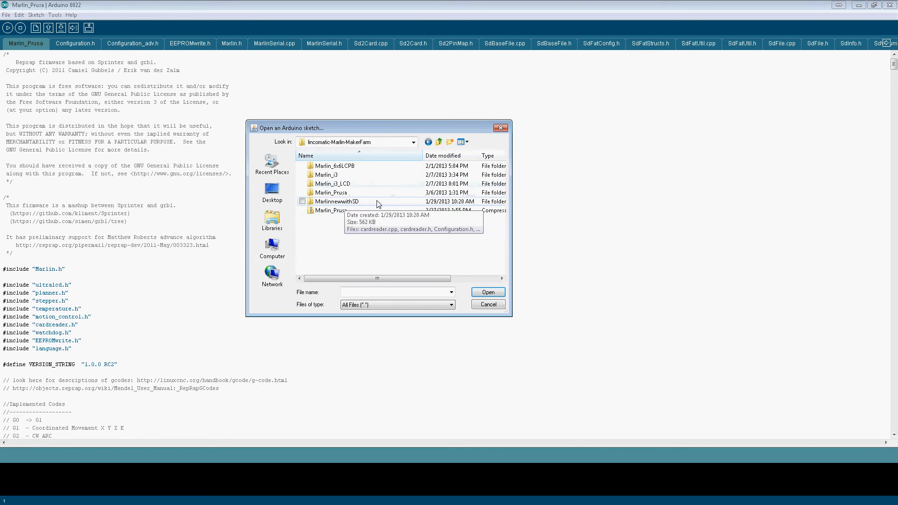
pyautogui.click(331, 192)
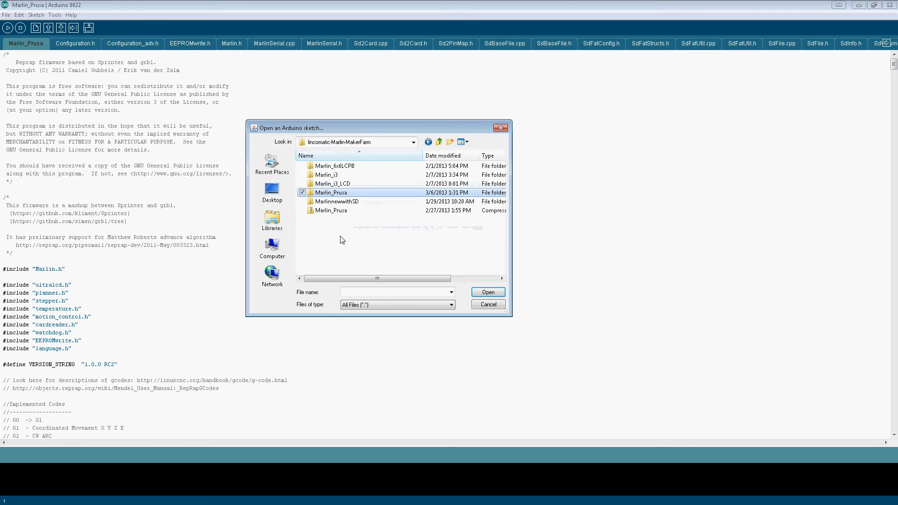
pyautogui.moveTo(347, 195)
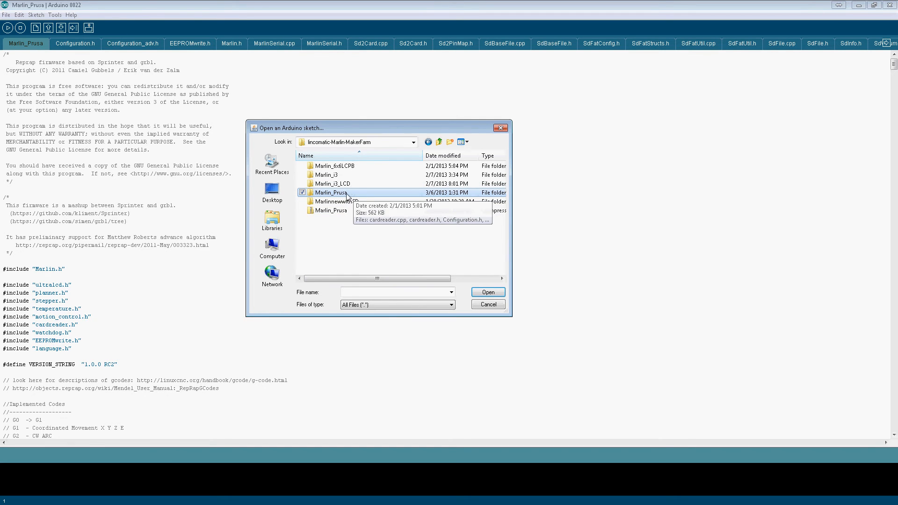
pyautogui.doubleClick(331, 192)
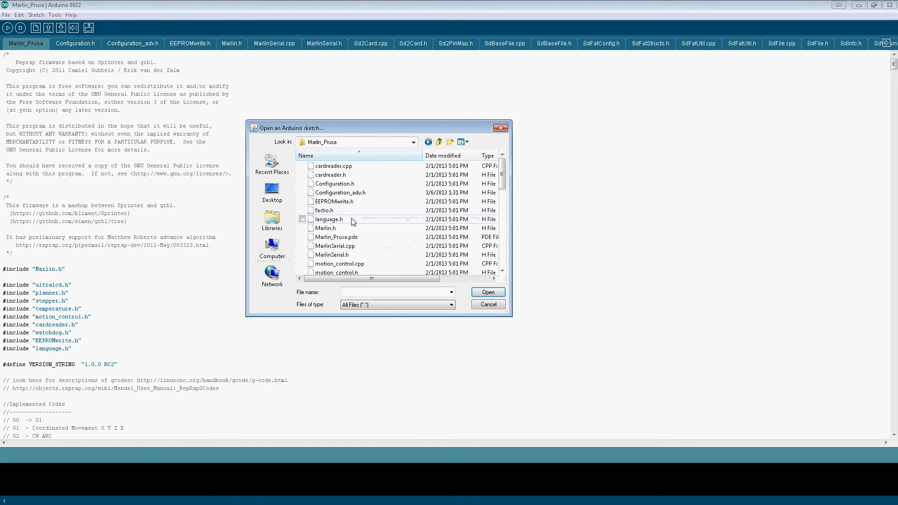
pyautogui.click(336, 237)
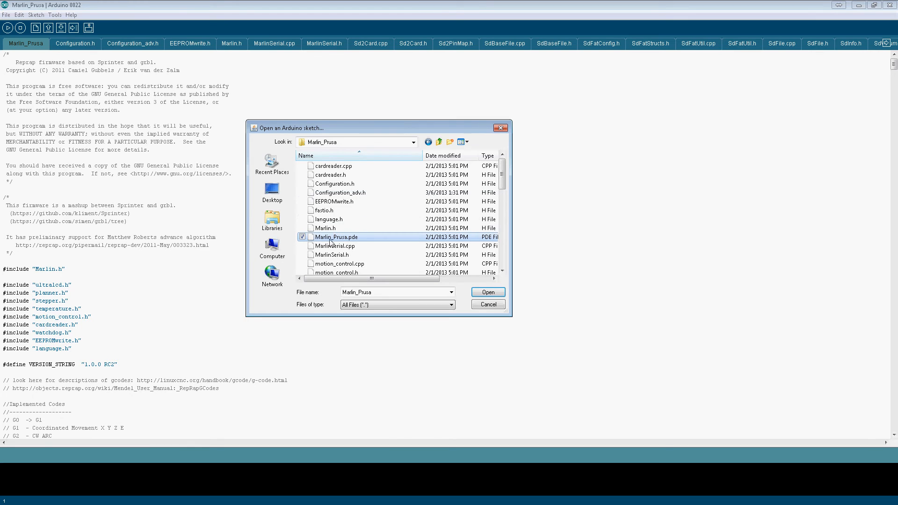
pyautogui.moveTo(365, 241)
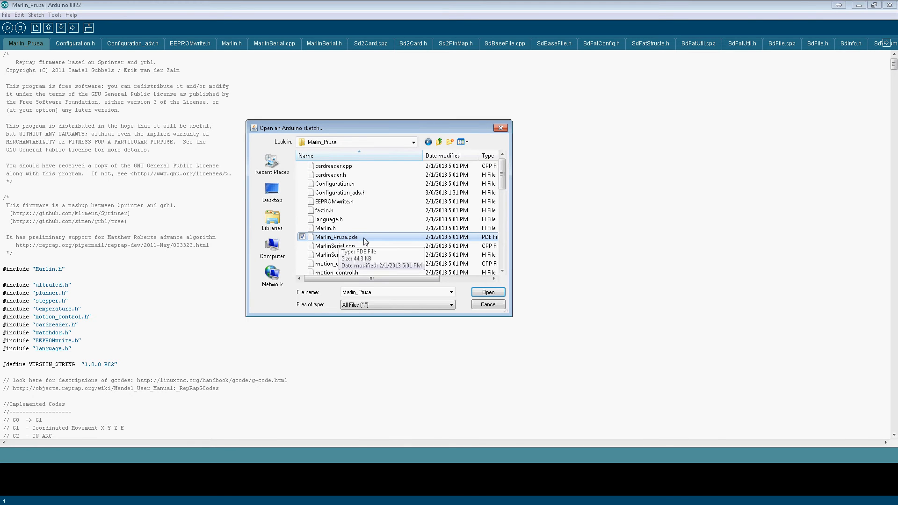
pyautogui.moveTo(368, 242)
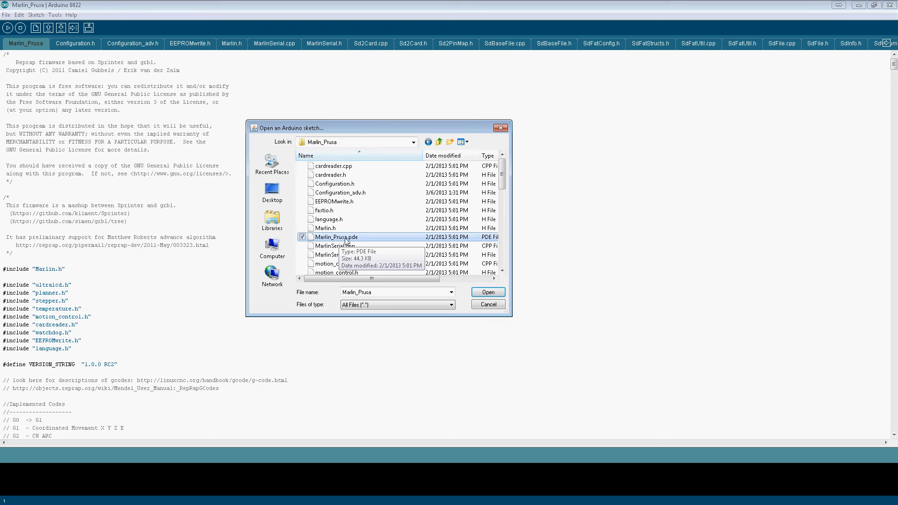
pyautogui.click(487, 292)
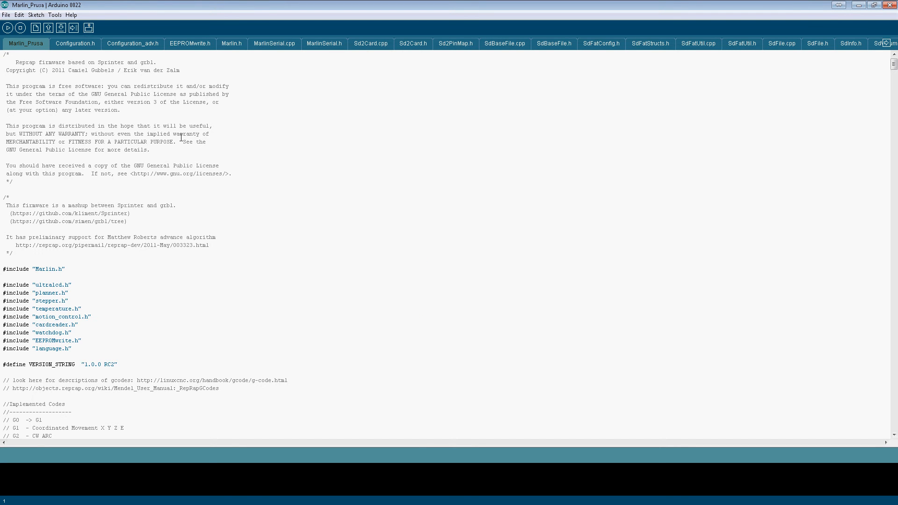
pyautogui.moveTo(79, 46)
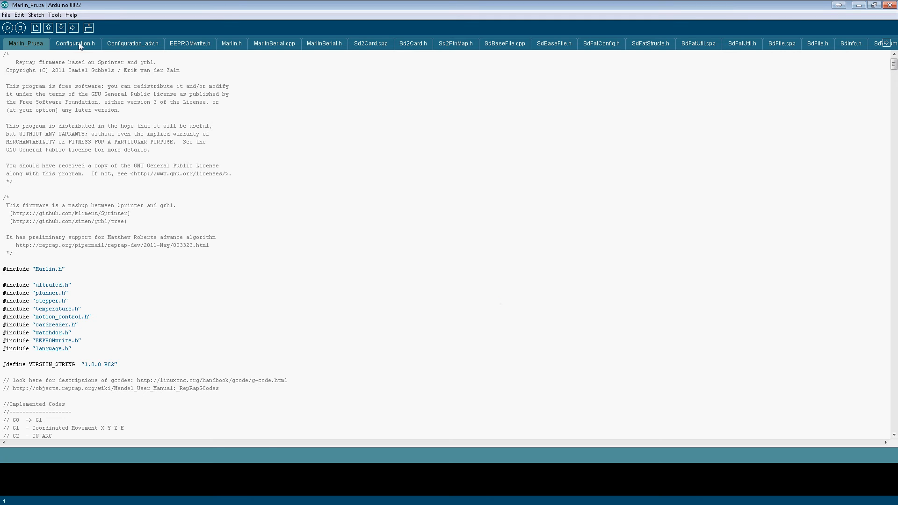
# - Change TEMP_SENSOR_BED in Configuration.h's thermal settings from 6 to 5
pyautogui.click(75, 44)
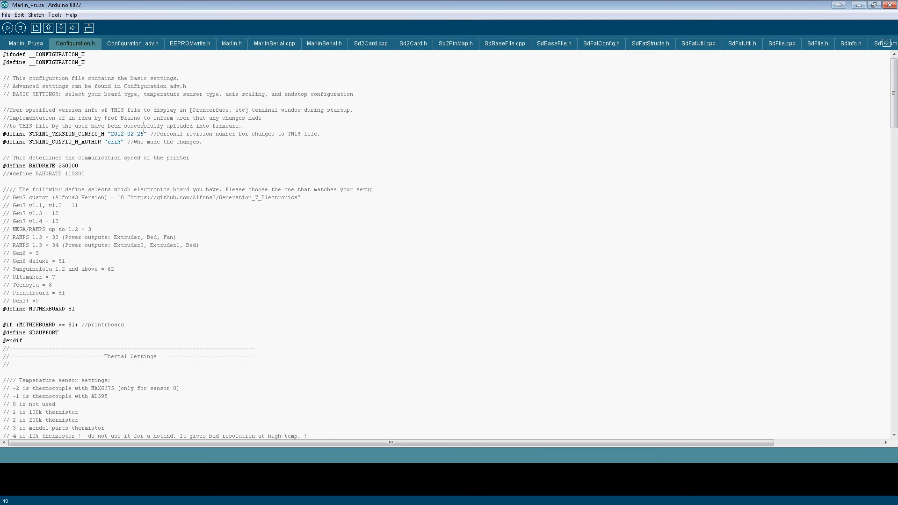
pyautogui.scroll(-3)
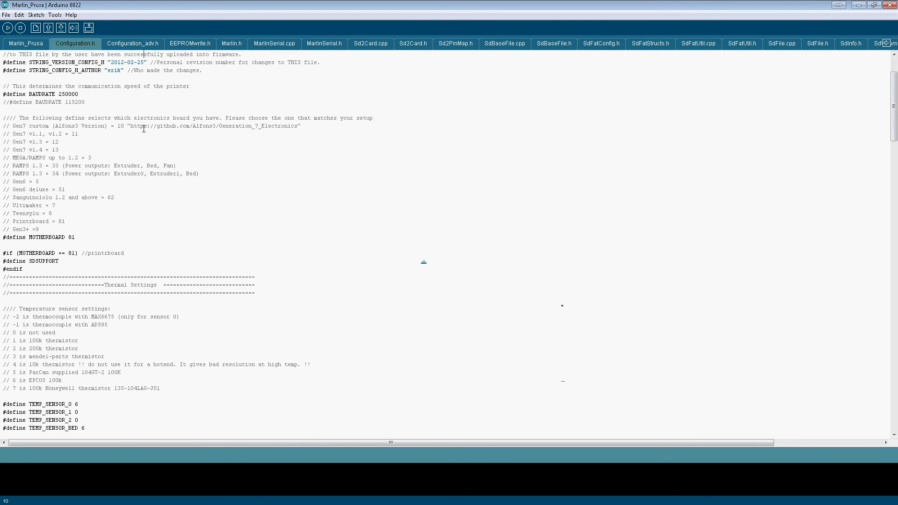
pyautogui.scroll(-3)
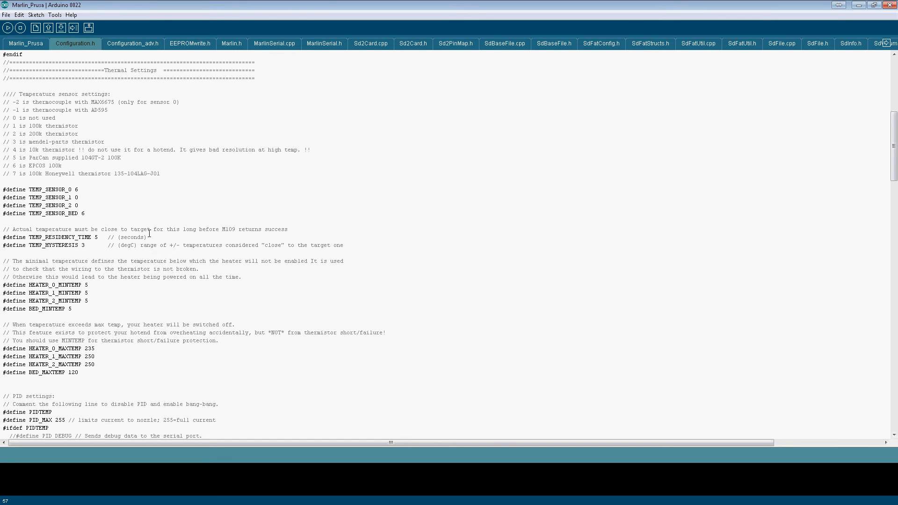
pyautogui.moveTo(459, 416)
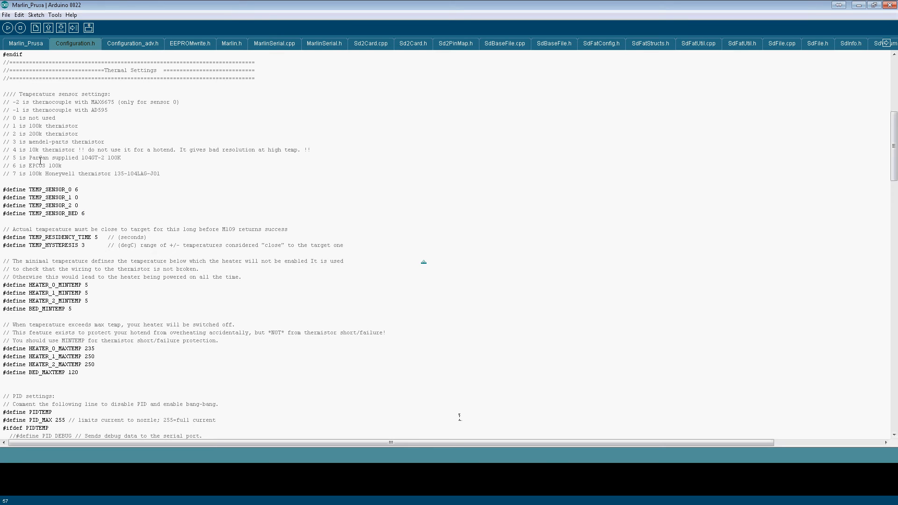
pyautogui.moveTo(90, 157)
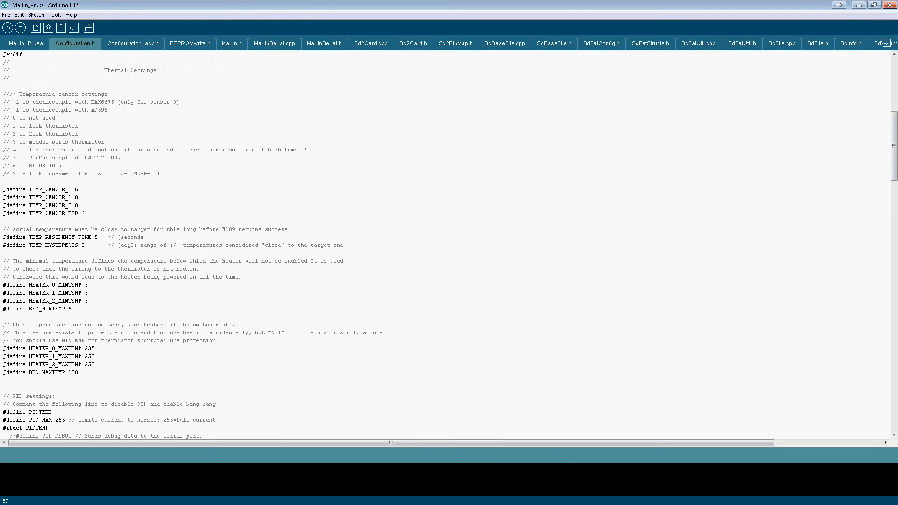
pyautogui.doubleClick(83, 213)
pyautogui.write('5')
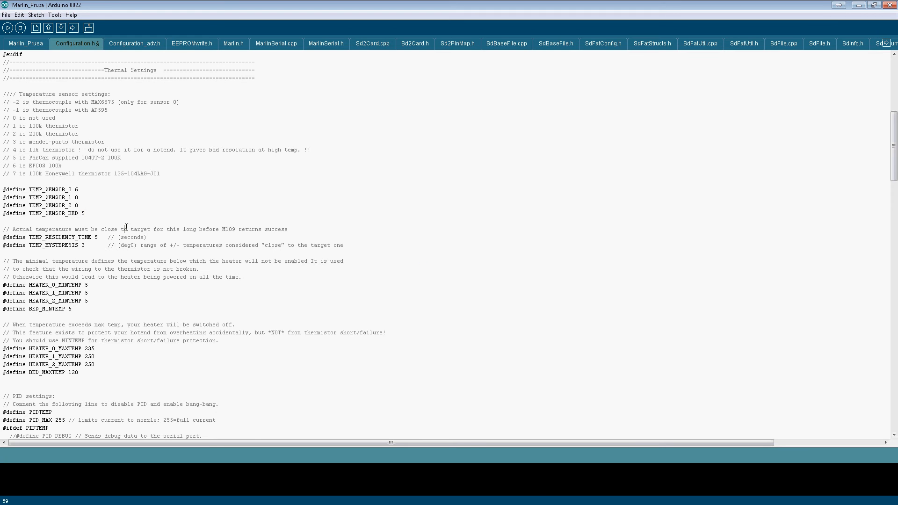
pyautogui.scroll(-3)
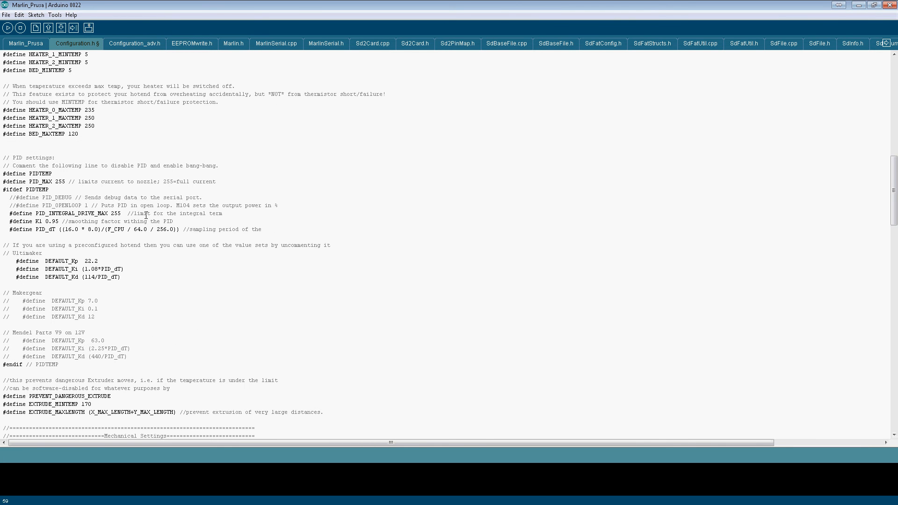
pyautogui.scroll(3)
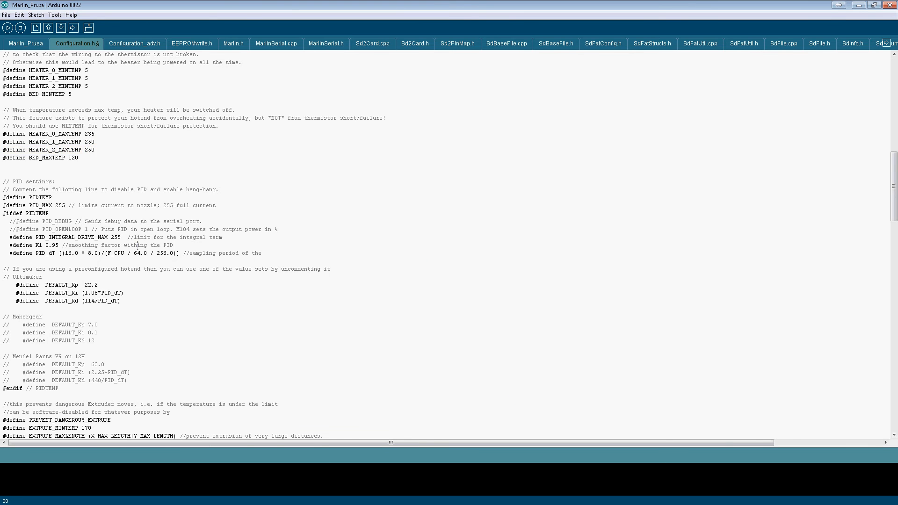
pyautogui.scroll(-3)
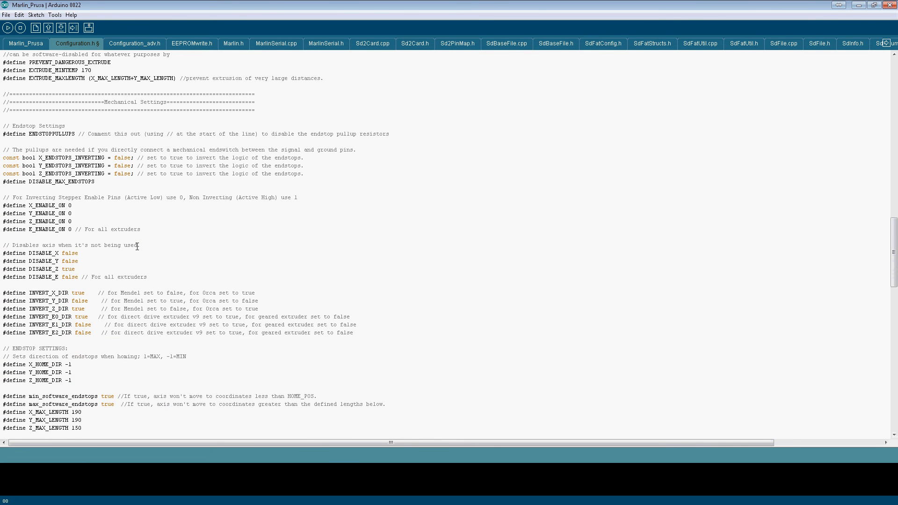
pyautogui.scroll(-3)
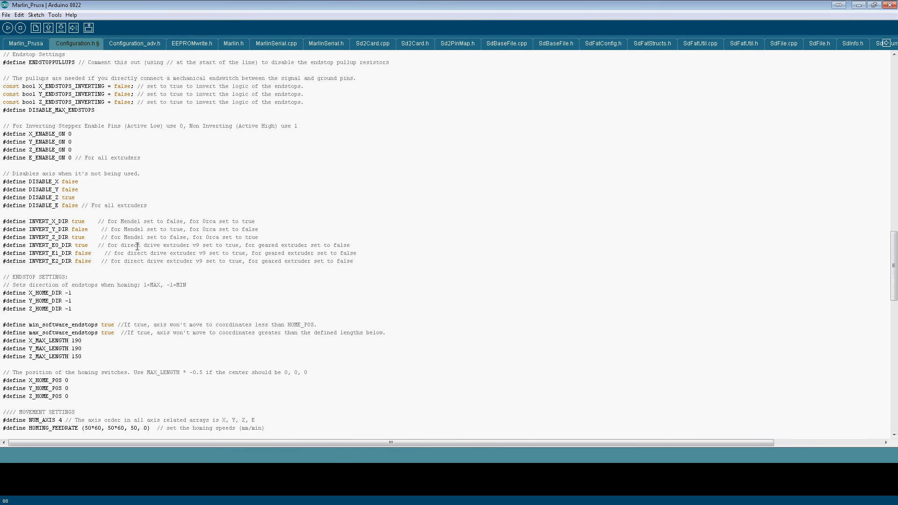
pyautogui.moveTo(52, 222)
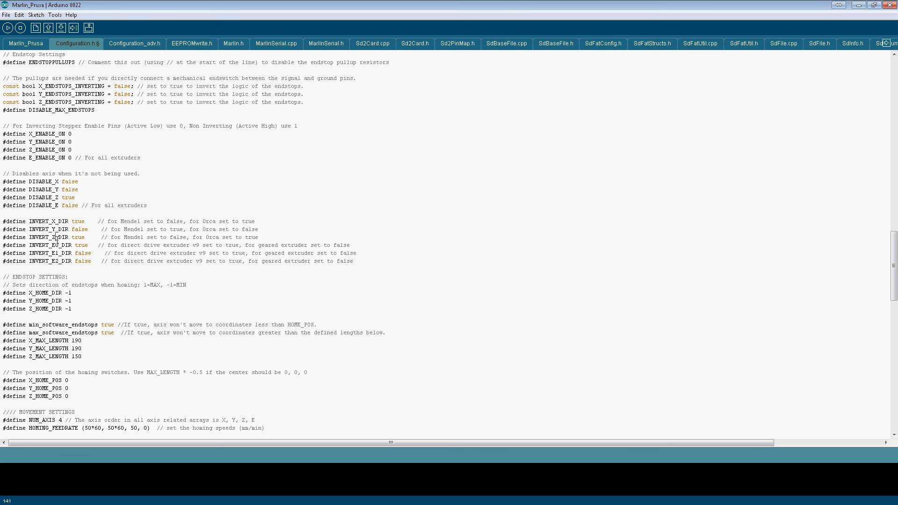
pyautogui.scroll(-3)
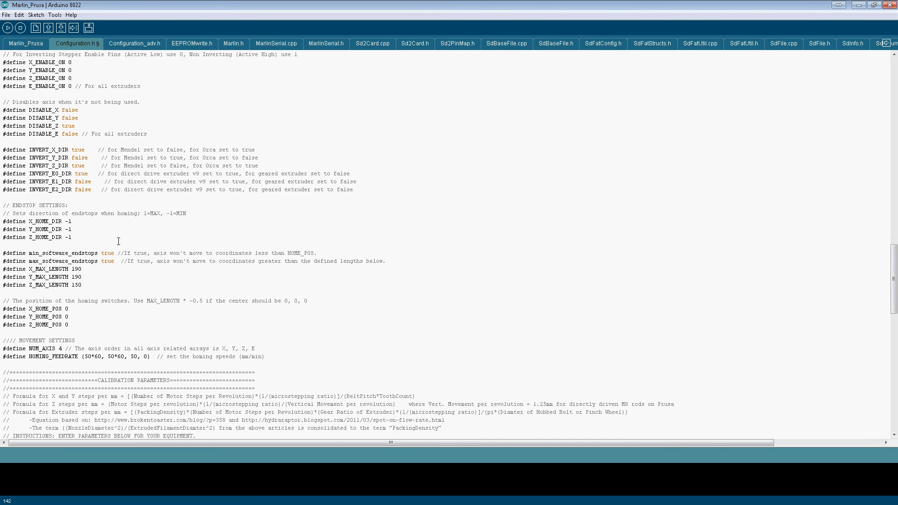
pyautogui.scroll(-3)
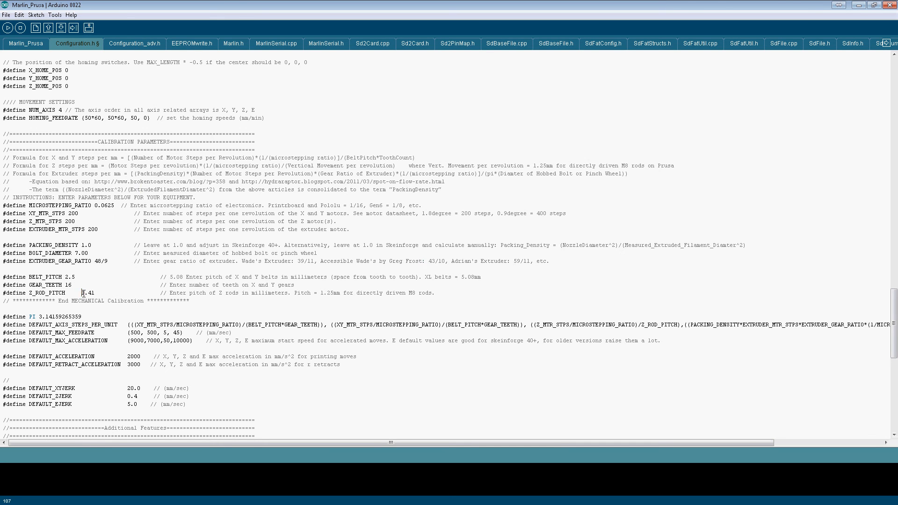
# - Select the Z_ROD_PITCH calibration value 1.41 in Configuration.h
pyautogui.doubleClick(87, 293)
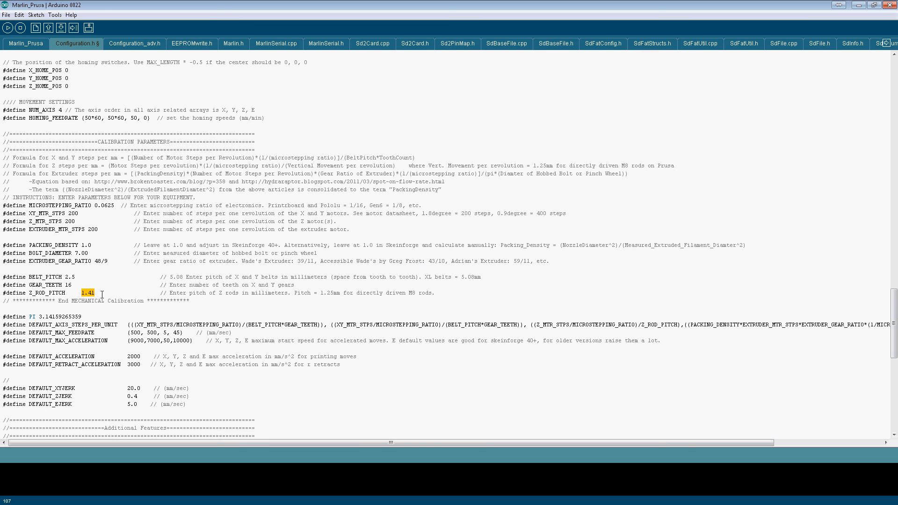
pyautogui.moveTo(322, 293)
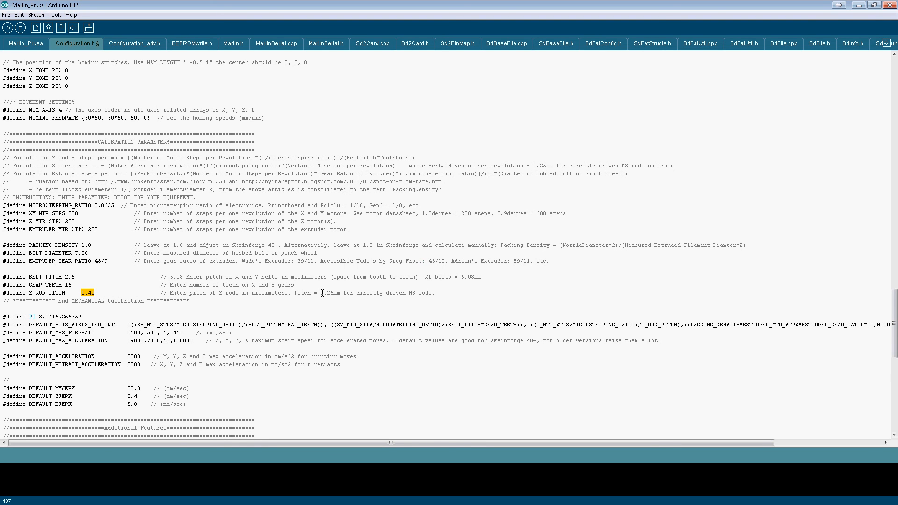
pyautogui.doubleClick(324, 293)
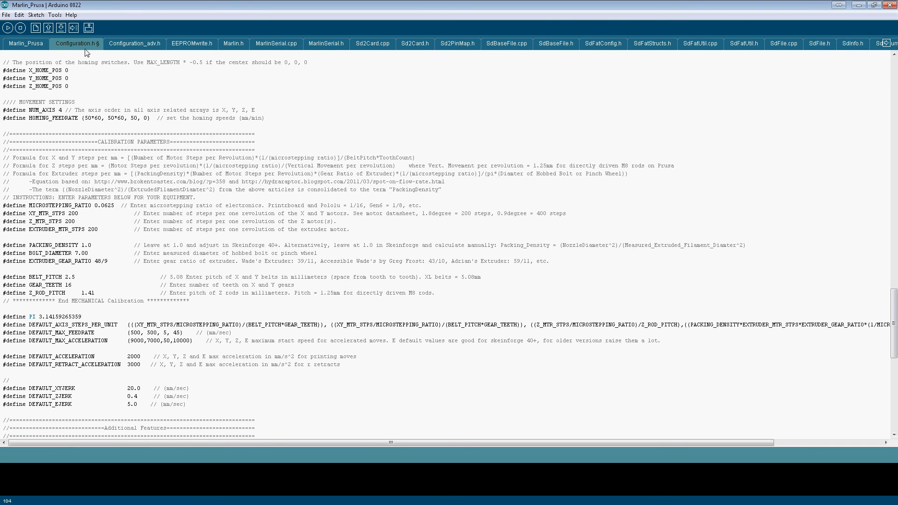
pyautogui.moveTo(74, 28)
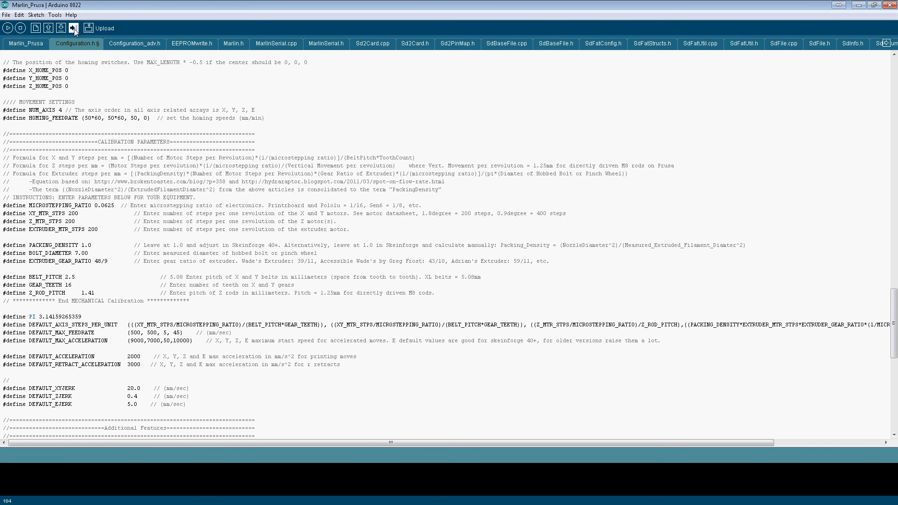
# - Start uploading the Marlin_Prusa firmware to the Printrboard
pyautogui.click(73, 28)
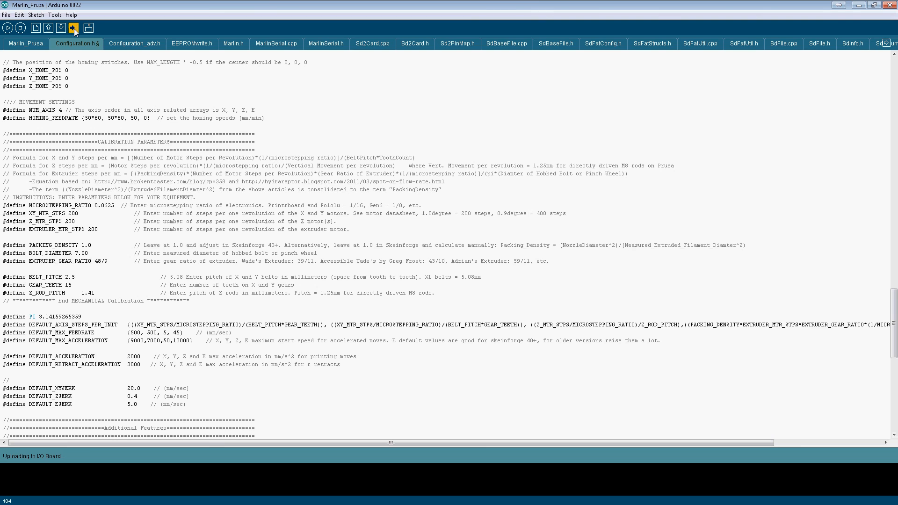
pyautogui.moveTo(3, 462)
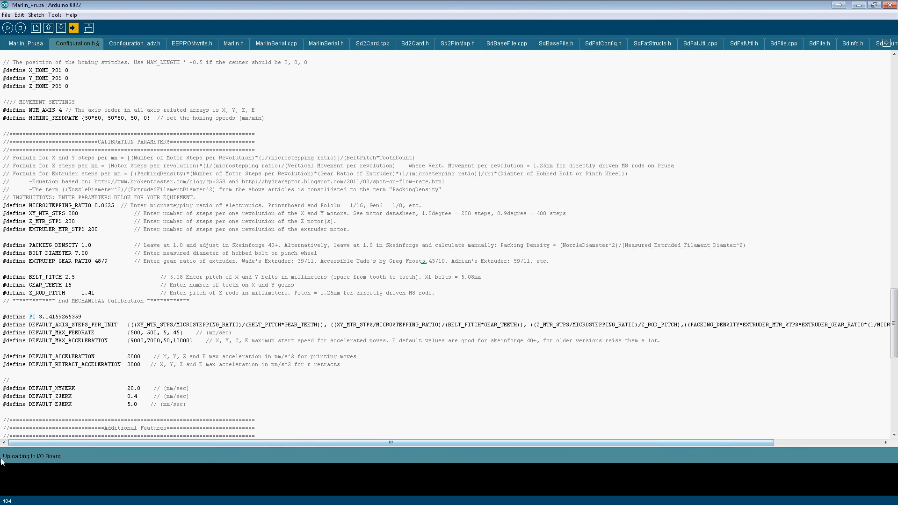
pyautogui.moveTo(80, 459)
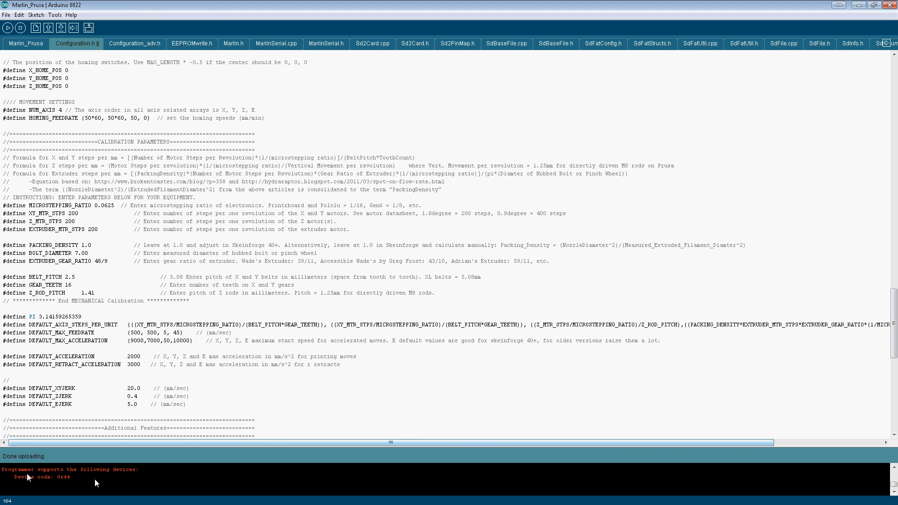
pyautogui.moveTo(121, 489)
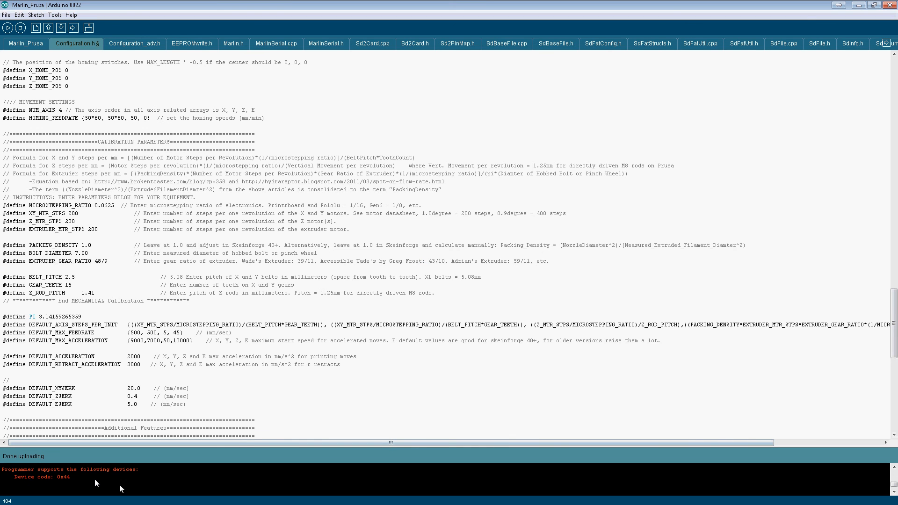
pyautogui.moveTo(63, 480)
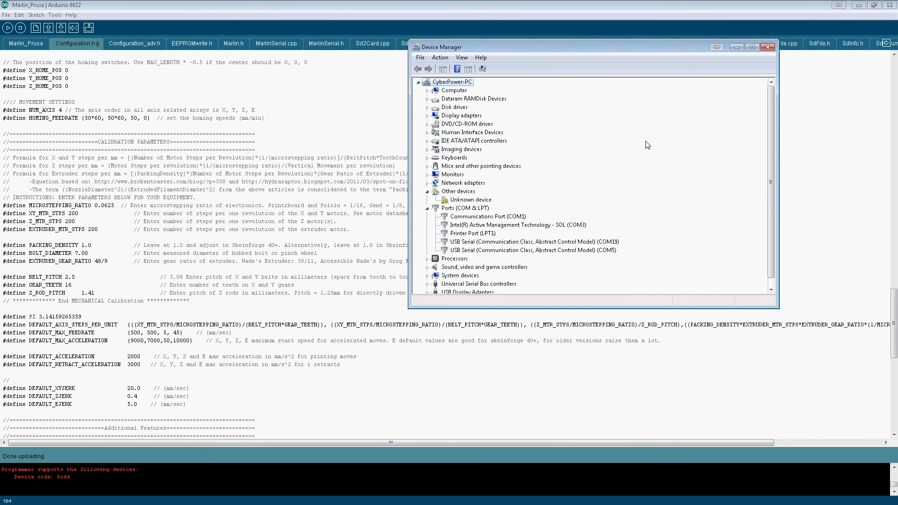
# - Launch Pronterface after confirming the board's USB Serial port on COM19
pyautogui.click(531, 242)
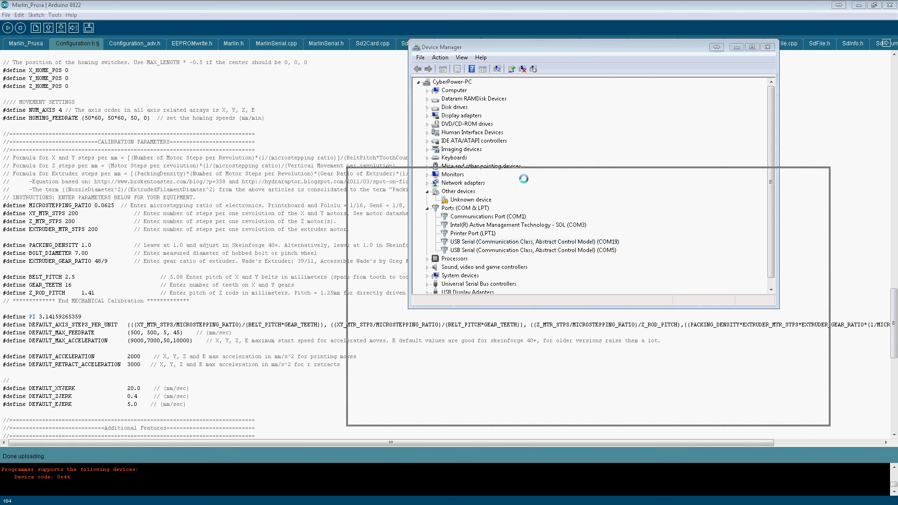
# - Choose COM19 from Pronterface's Port dropdown as the printer port
pyautogui.click(316, 195)
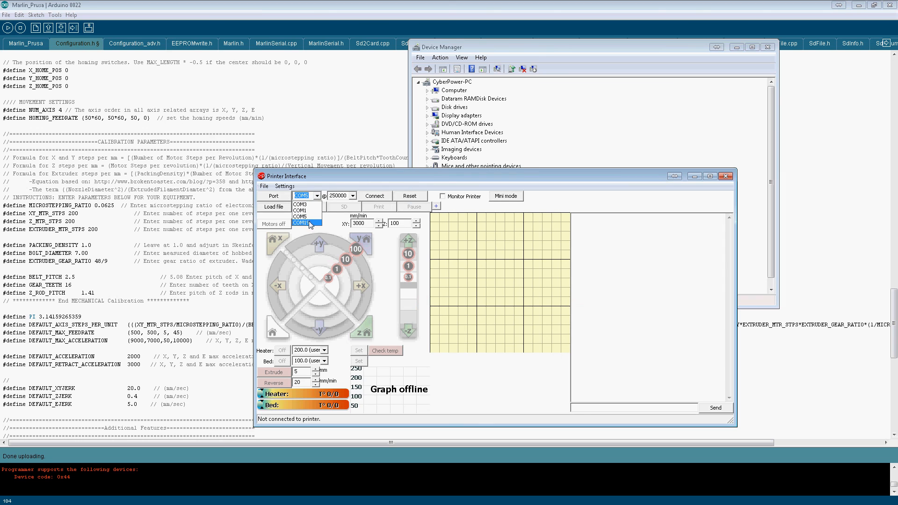
pyautogui.click(307, 222)
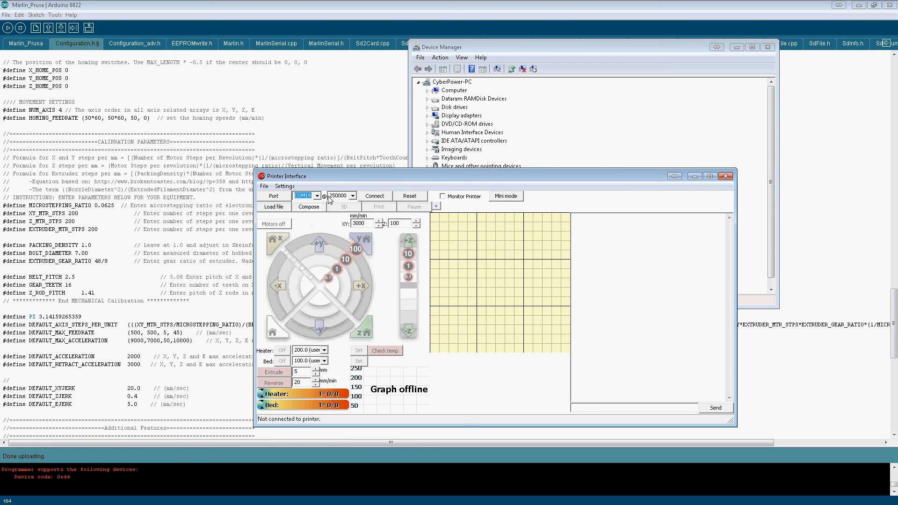
pyautogui.moveTo(388, 216)
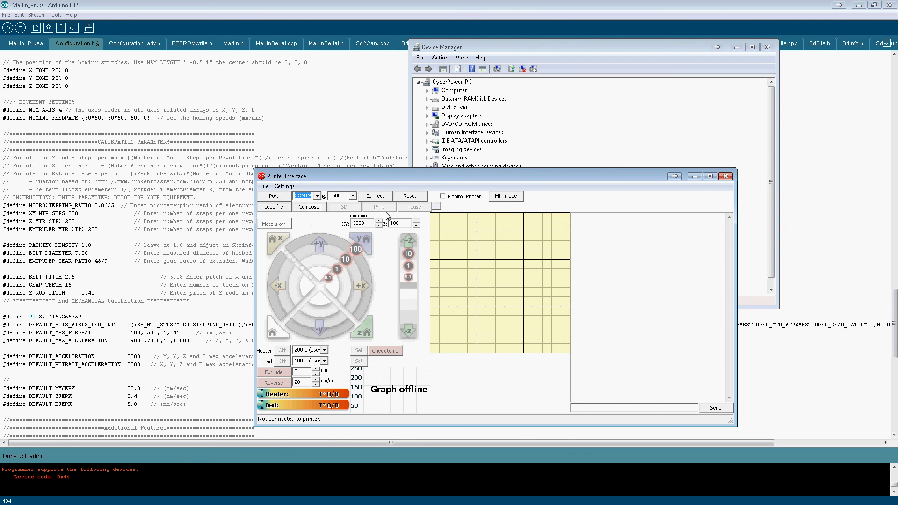